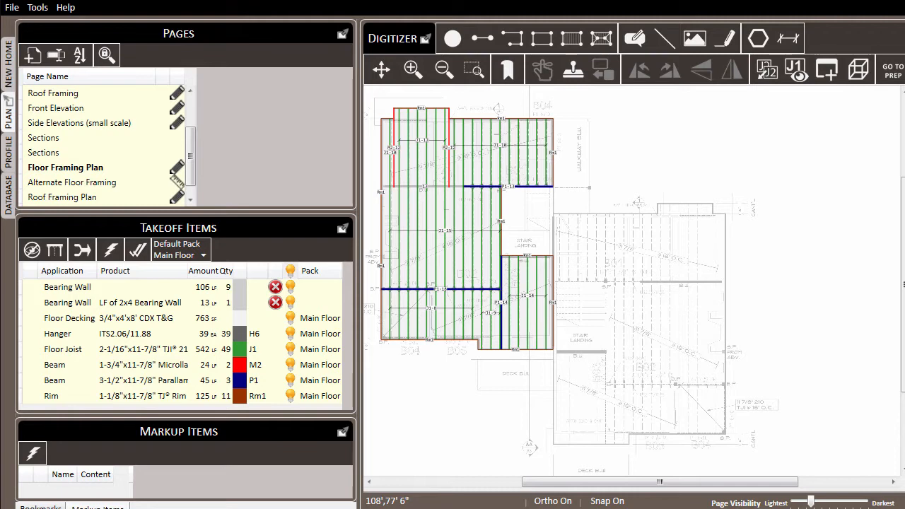
mouse_move(378, 102)
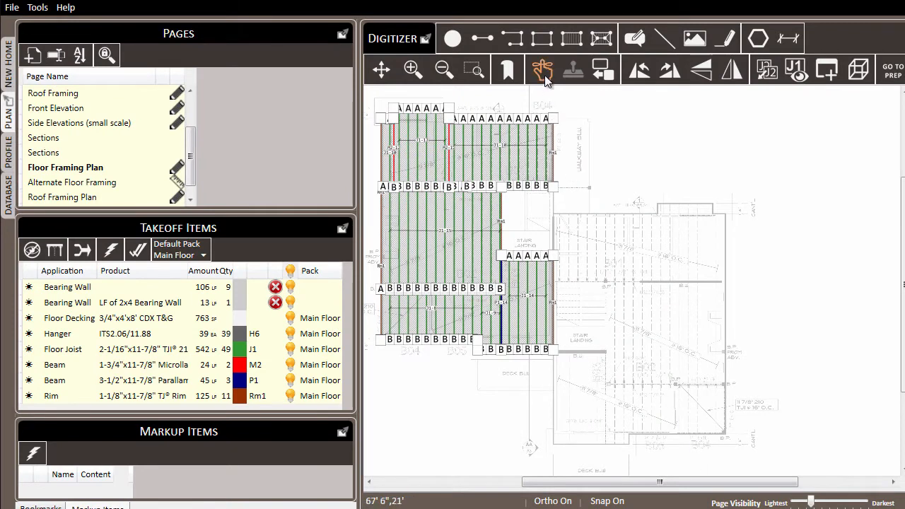
mouse_move(543, 71)
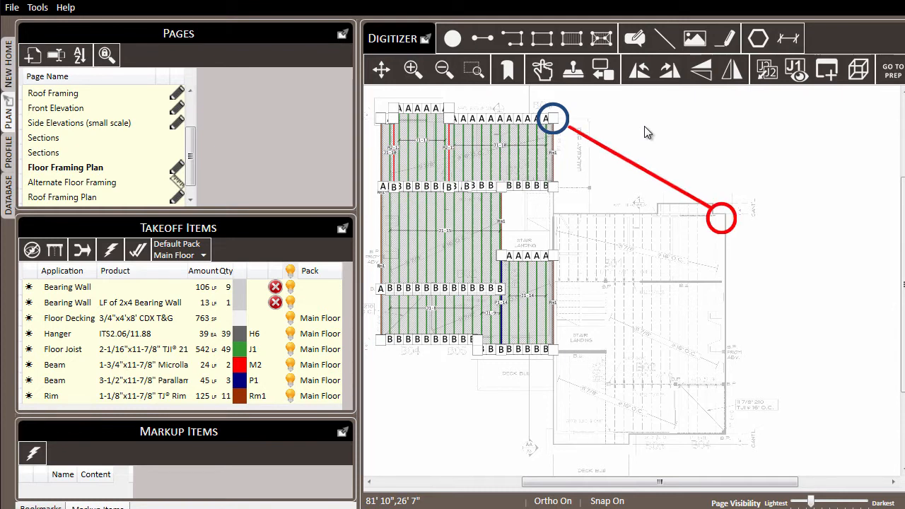
Stamp the remembered floor framing onto the plan's right-hand corner, using its top-right corner as reference
left_click(573, 69)
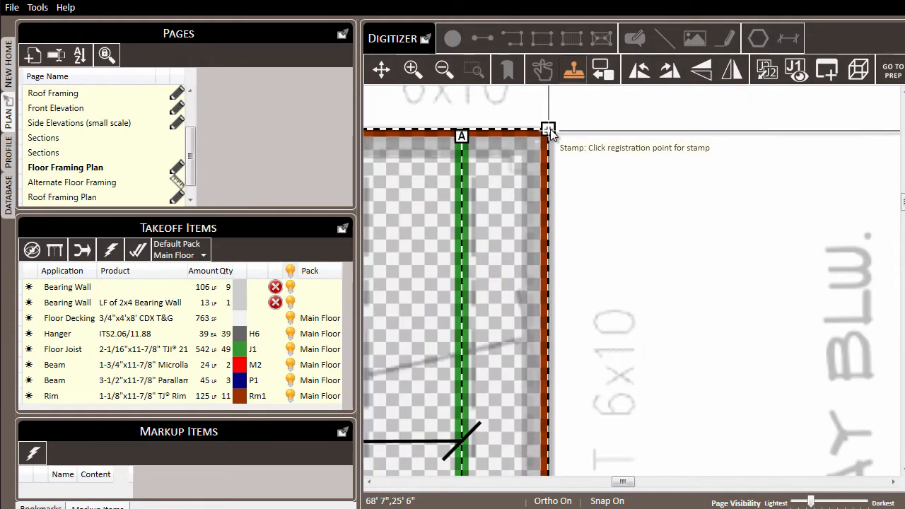
left_click(549, 130)
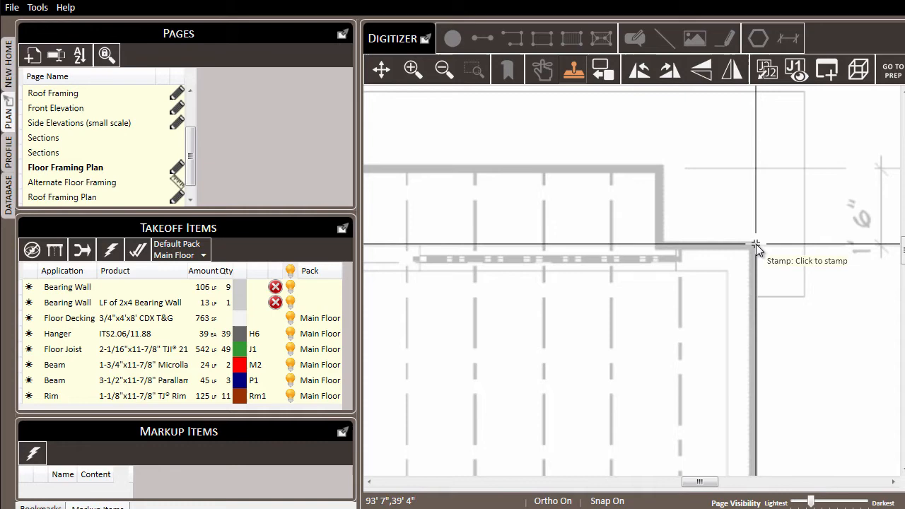
left_click(756, 246)
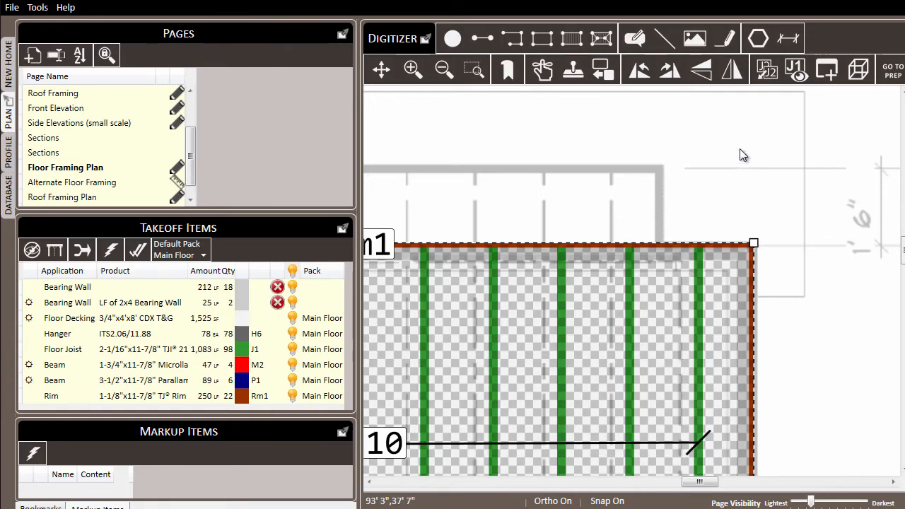
left_click(443, 69)
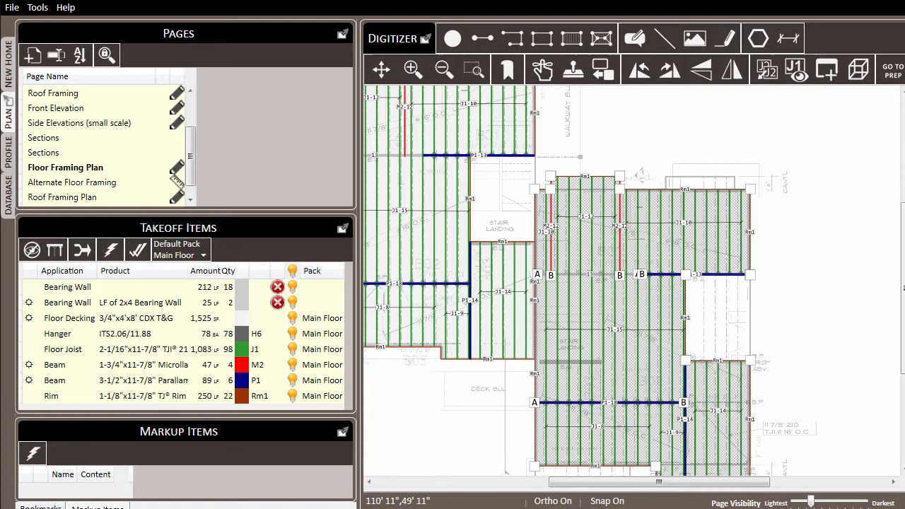
mouse_move(669, 69)
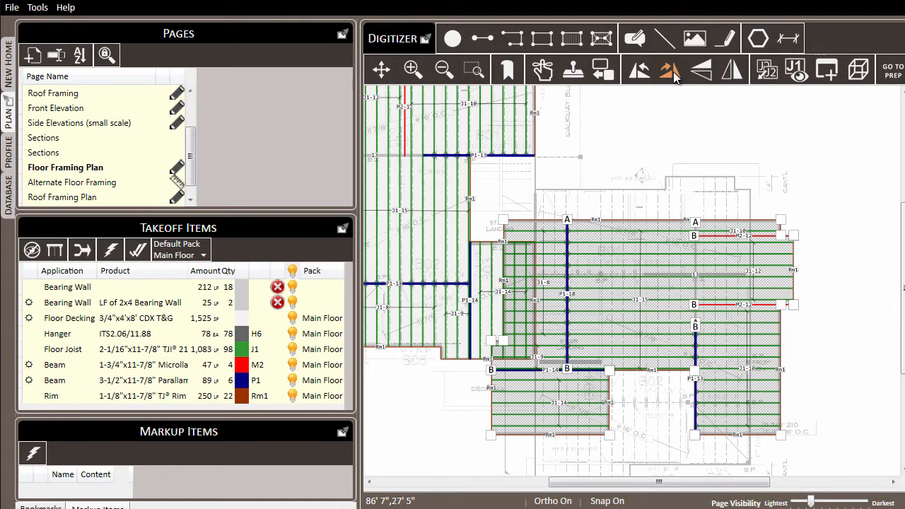
mouse_move(638, 69)
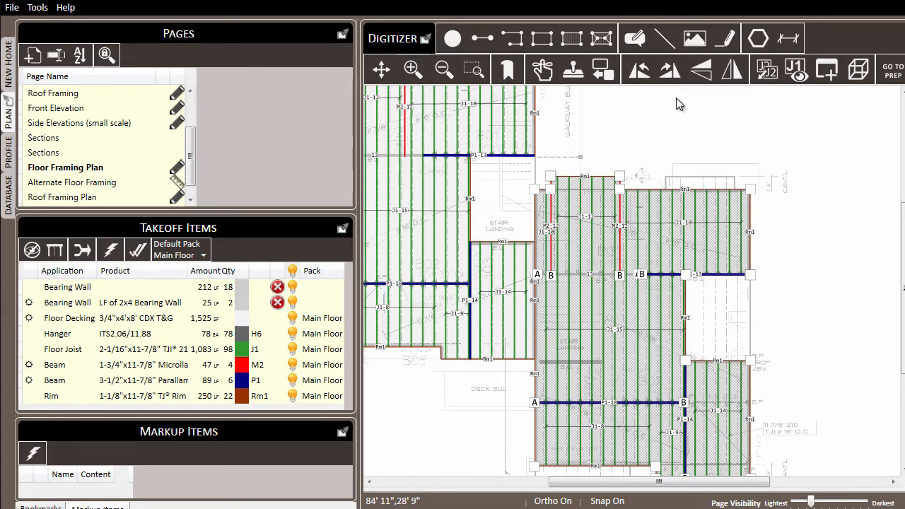
mouse_move(732, 70)
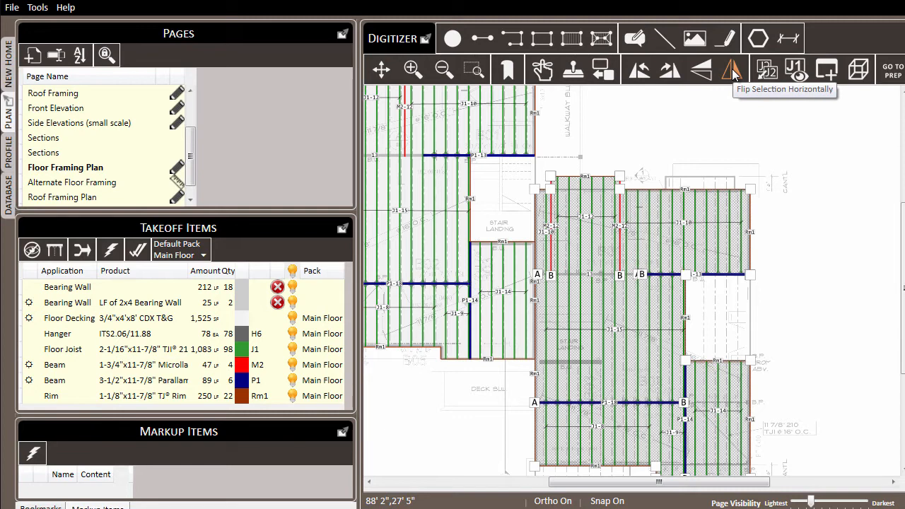
Flip the stamped framing copy horizontally so its stair opening sits on the opposite side
left_click(732, 69)
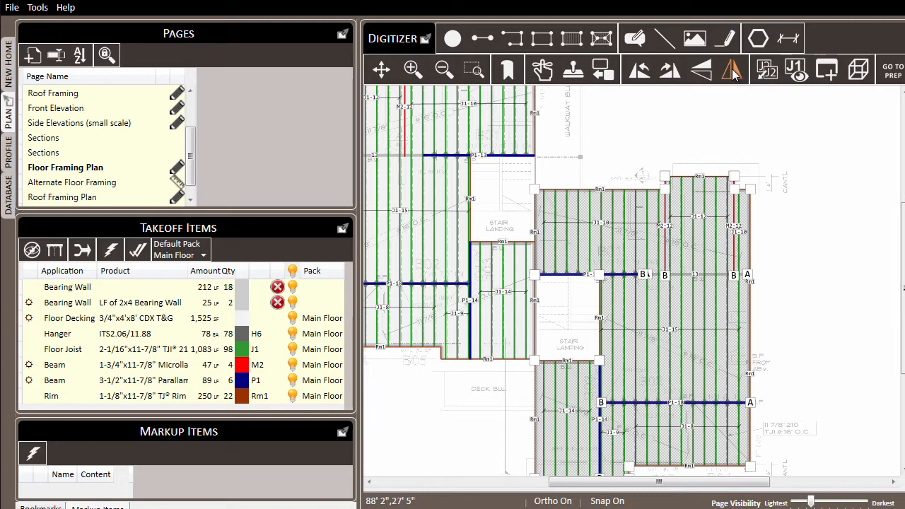
mouse_move(700, 69)
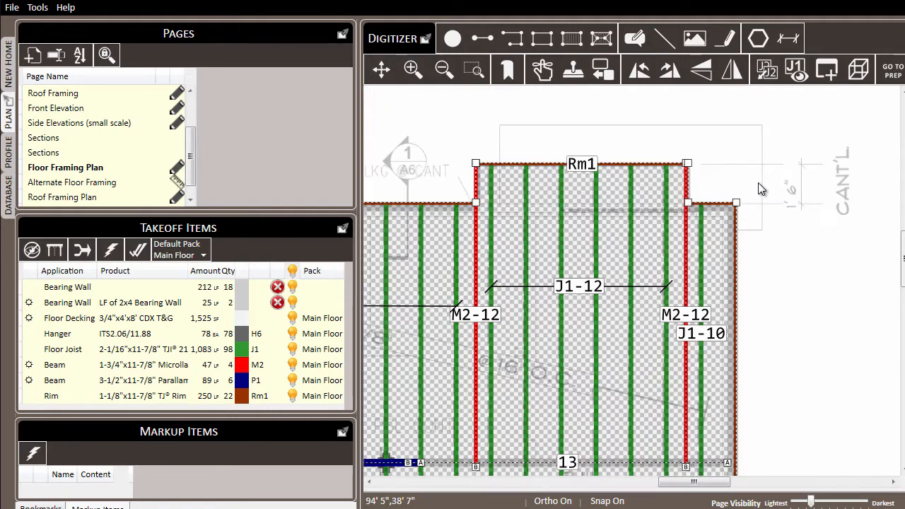
Start moving the mirrored framing copy to align with the right-hand floor outline
left_click(413, 69)
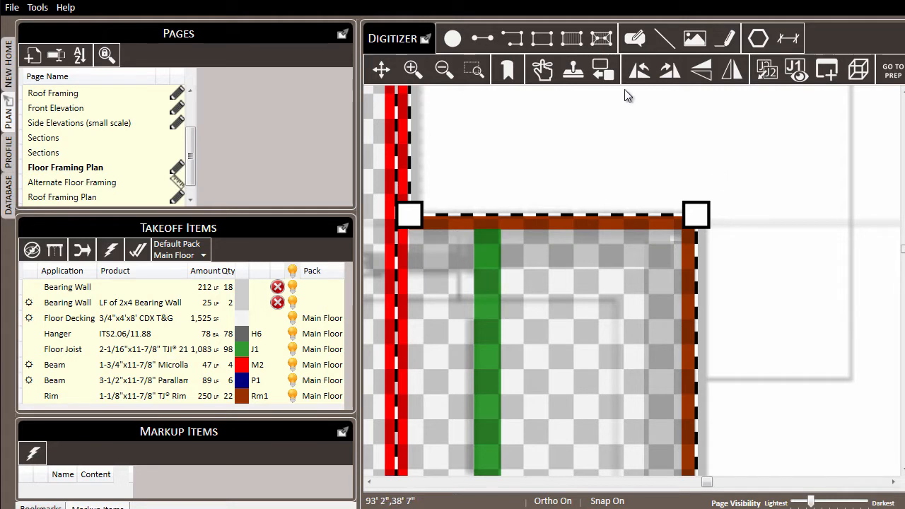
mouse_move(600, 69)
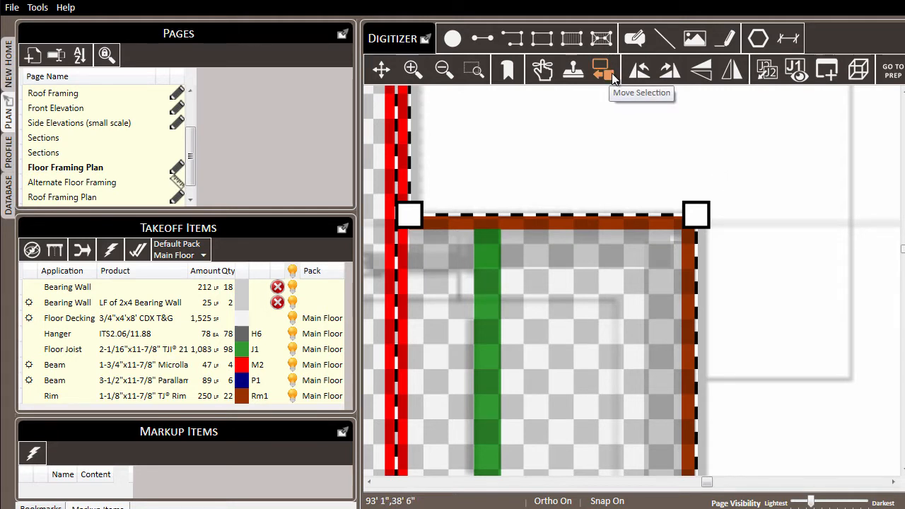
left_click(600, 69)
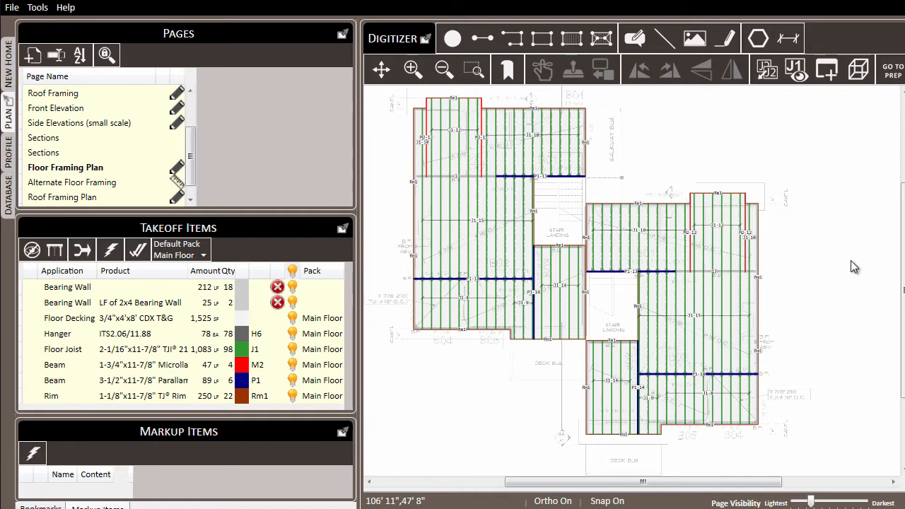
mouse_move(381, 97)
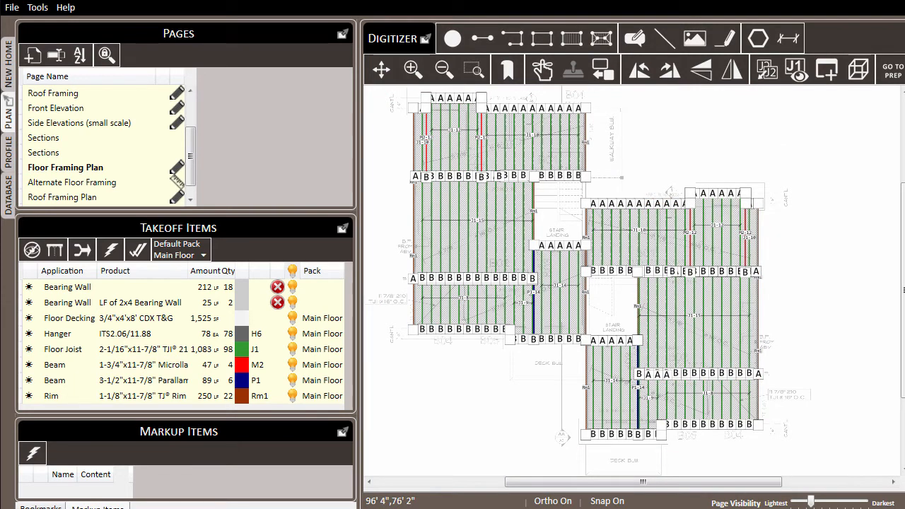
mouse_move(542, 70)
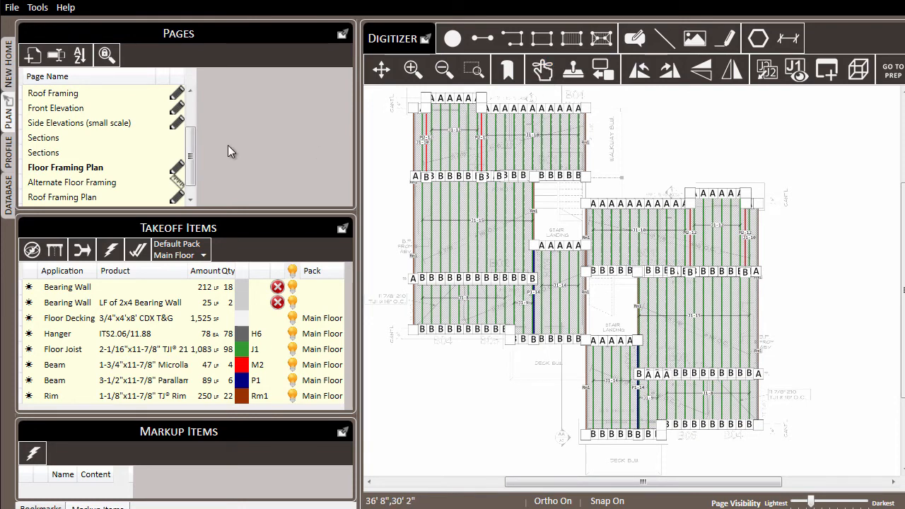
mouse_move(71, 182)
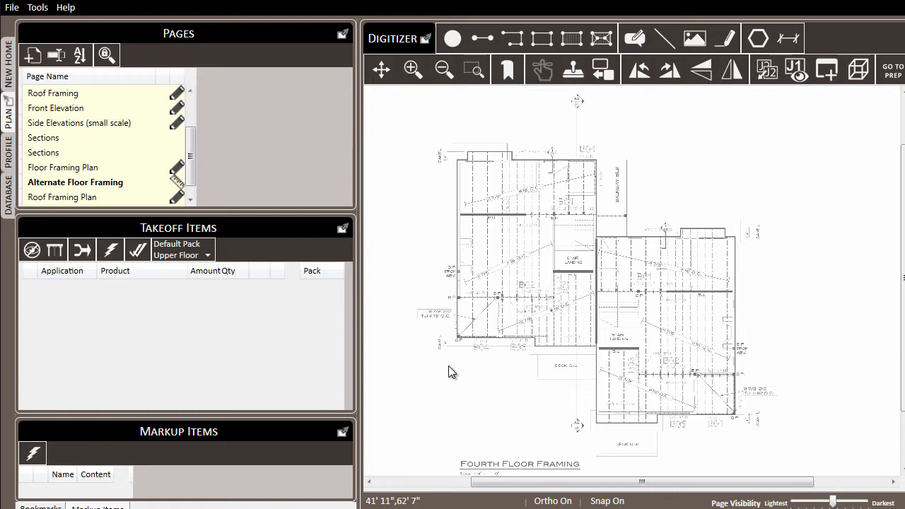
Start stamping the remembered framing onto the Alternate Floor Framing page
left_click(181, 249)
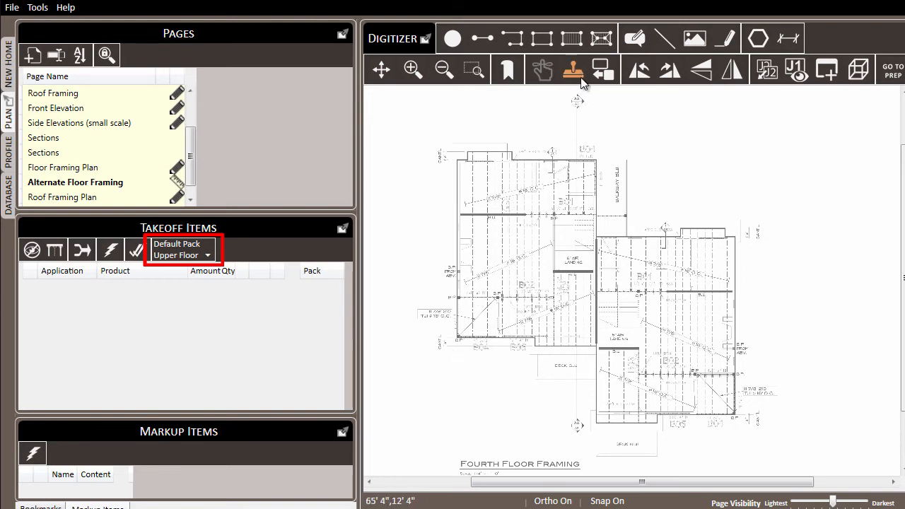
mouse_move(573, 70)
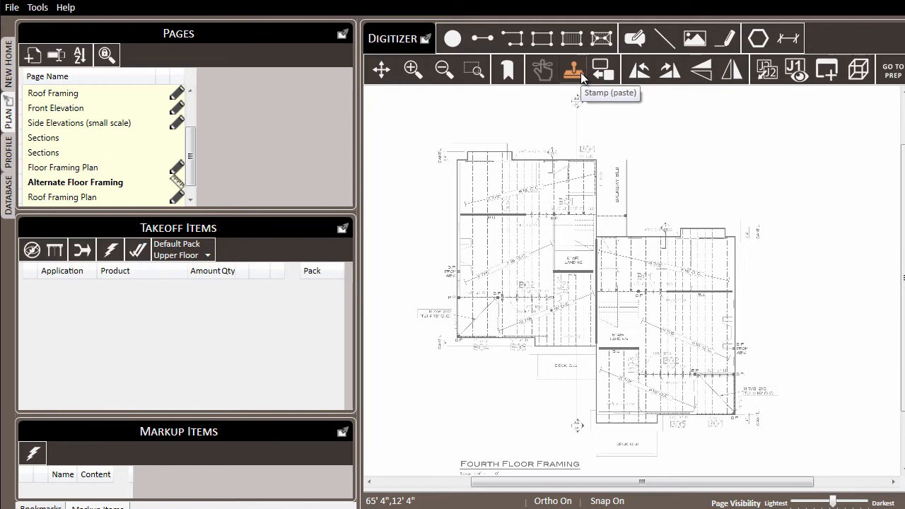